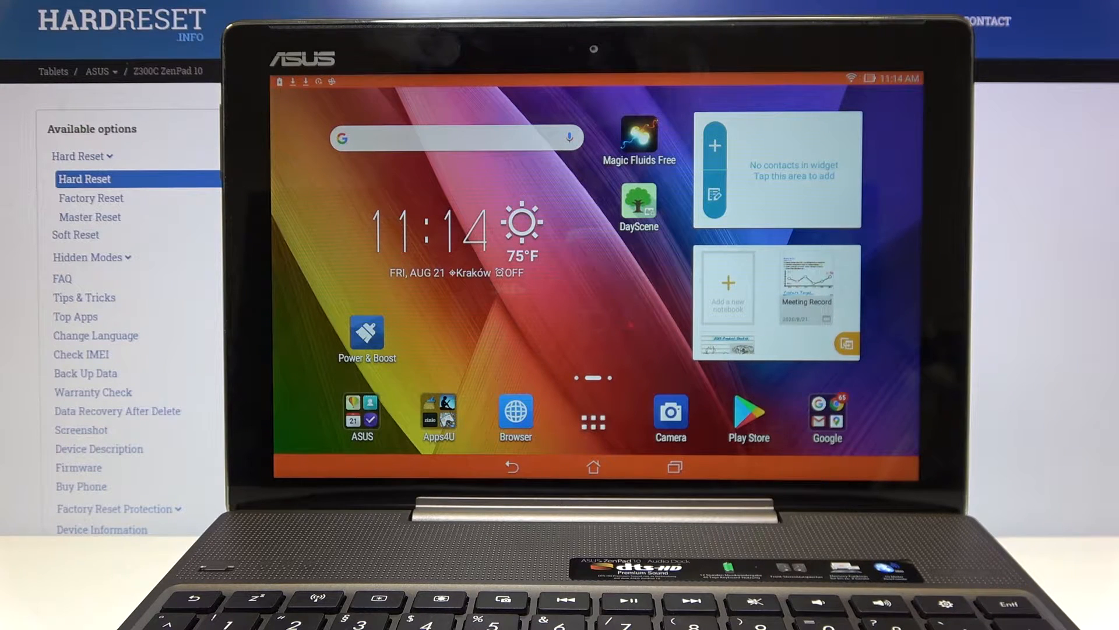
Go from the home screen's app drawer to Settings' Date & time page.
{"action": "left_click", "coordinate": [592, 419]}
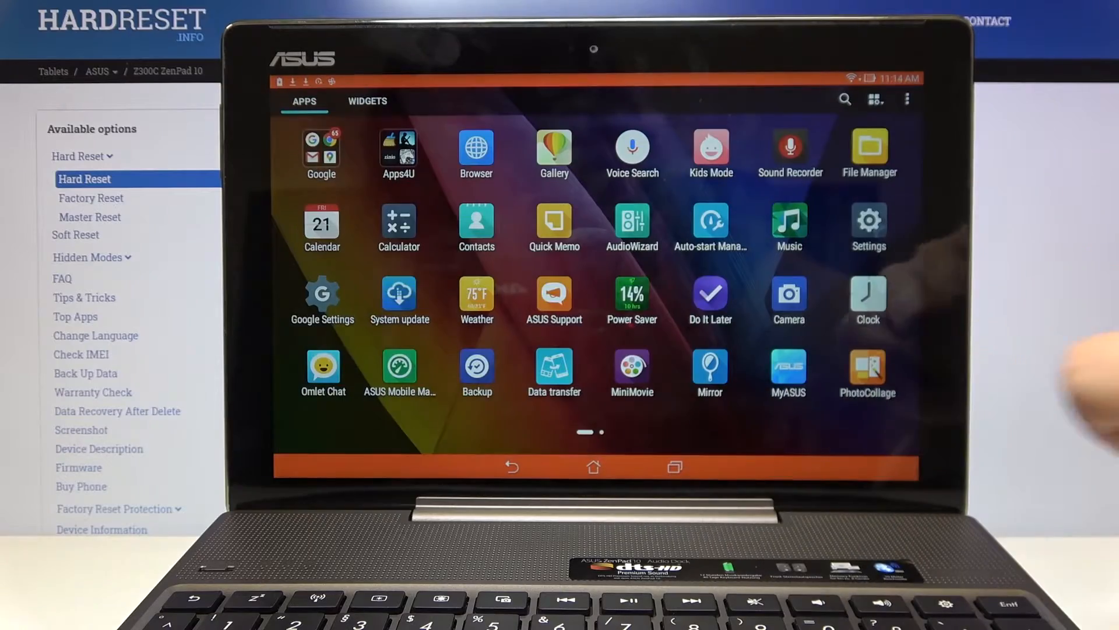
{"action": "left_click", "coordinate": [869, 226]}
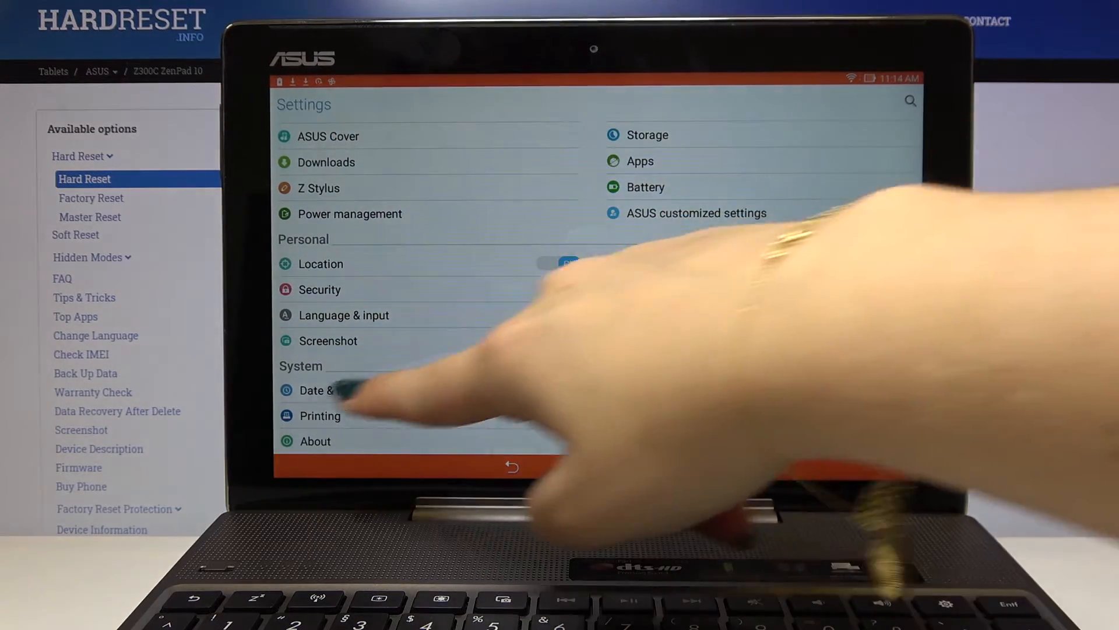
{"action": "left_click", "coordinate": [321, 390]}
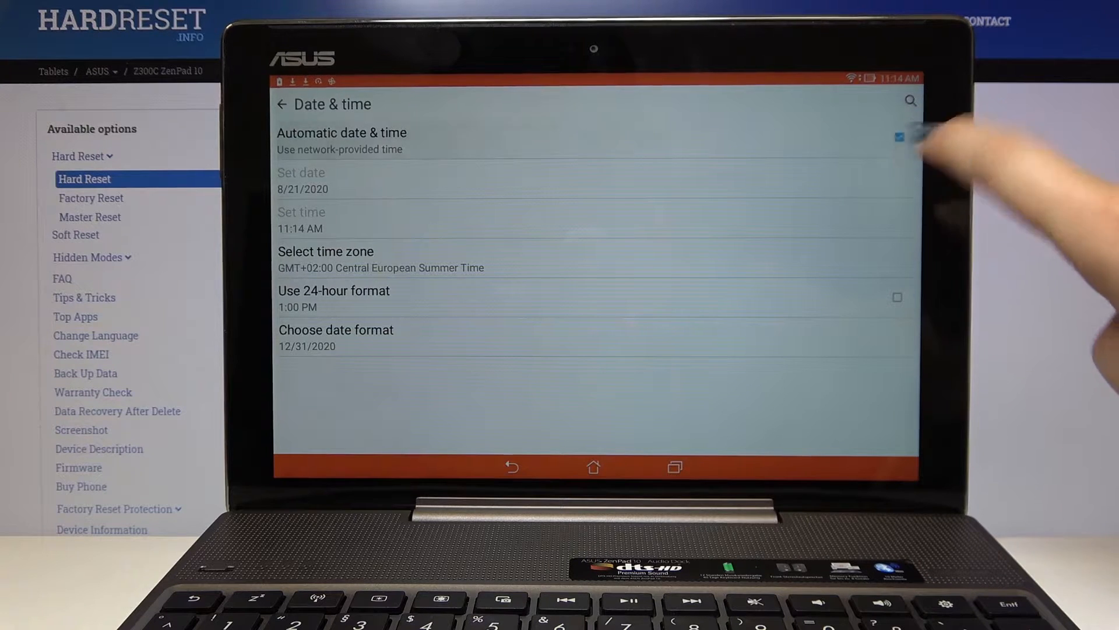
Turn off Automatic date & time and set the date to October 15, 2019.
{"action": "left_click", "coordinate": [899, 137]}
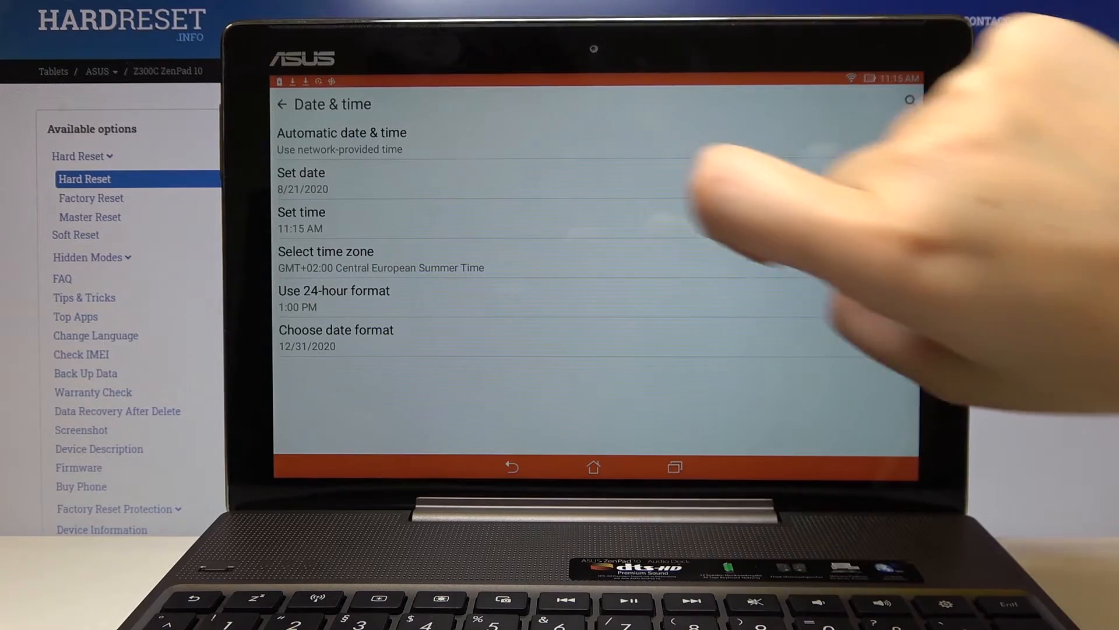
{"action": "left_click", "coordinate": [301, 181]}
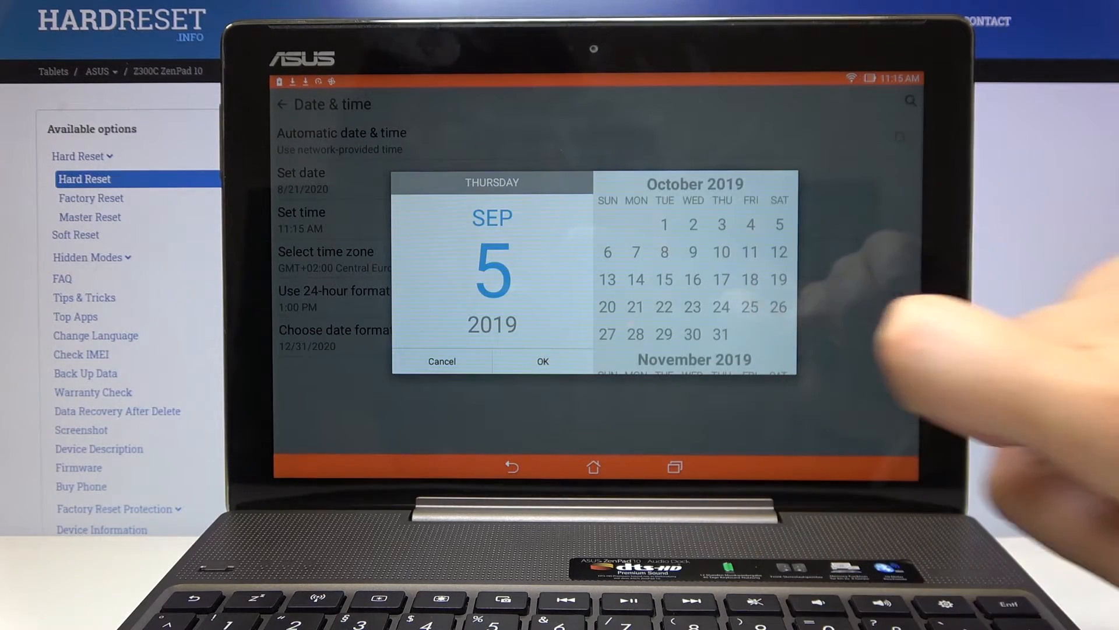
{"action": "left_click", "coordinate": [663, 280]}
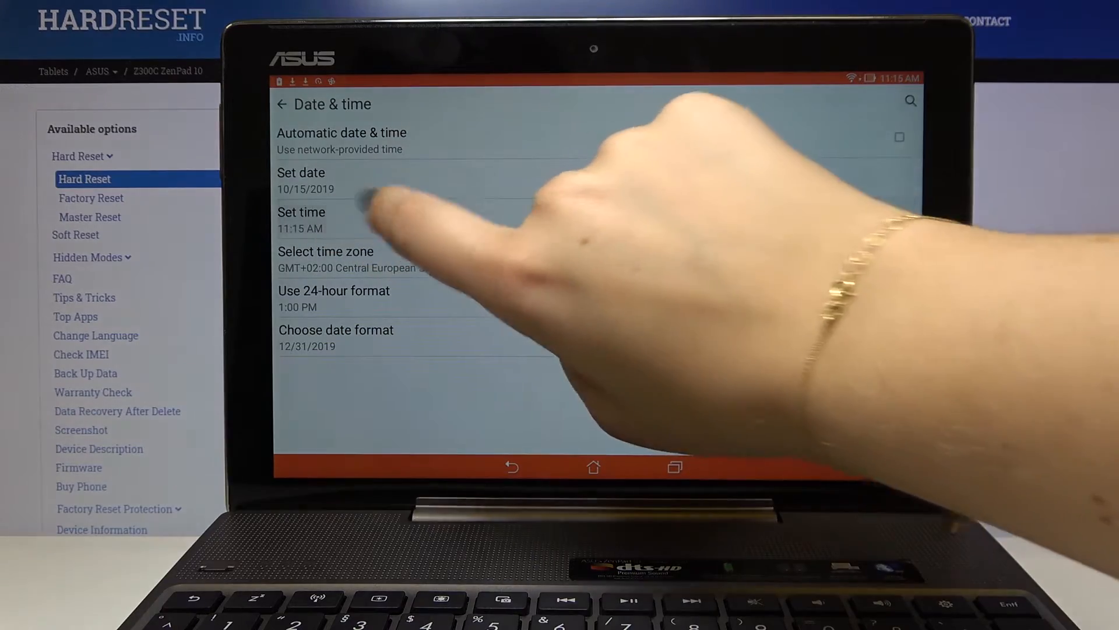
Set the tablet's time manually to 4:50 PM.
{"action": "left_click", "coordinate": [301, 220]}
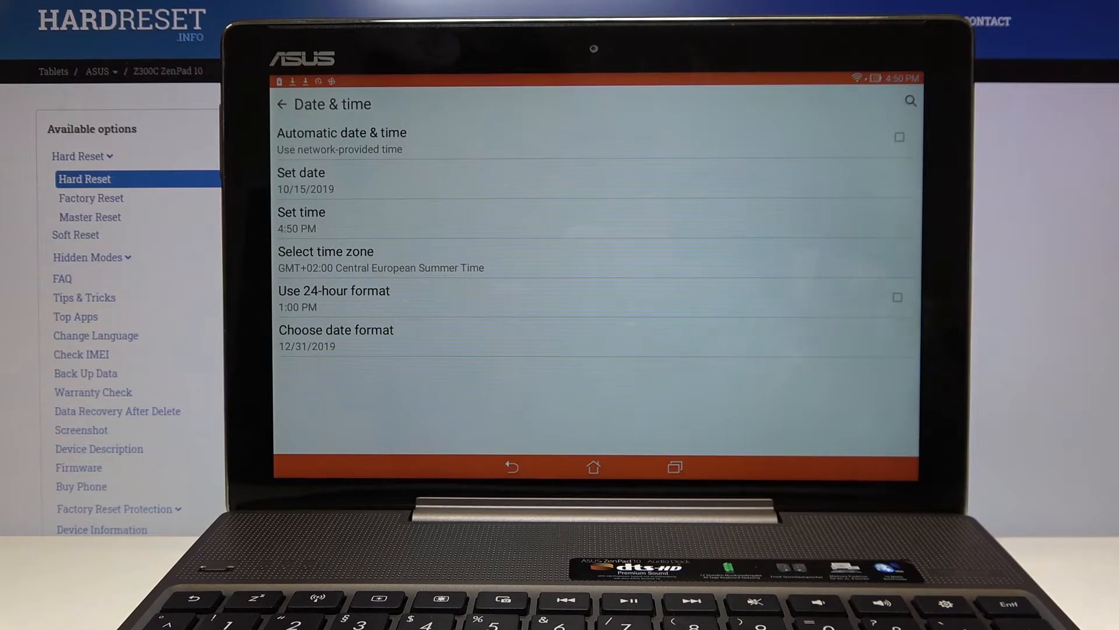
Select GMT+04:00 Gulf Standard Time from the time zone list.
{"action": "left_click", "coordinate": [325, 251]}
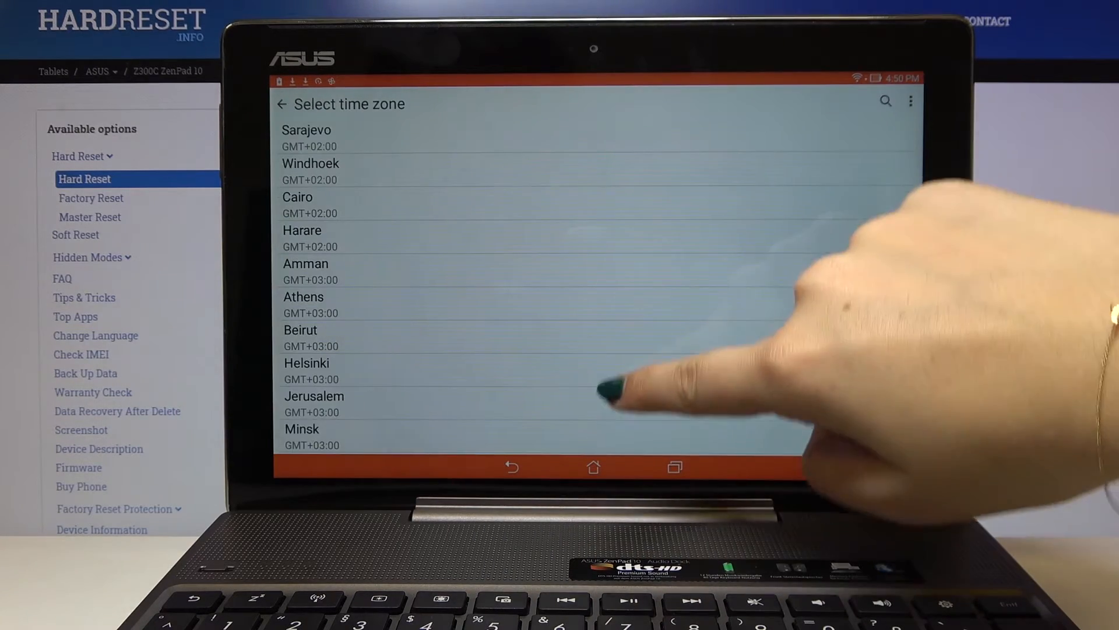
{"action": "scroll", "scroll_direction": "down", "scroll_amount": 3}
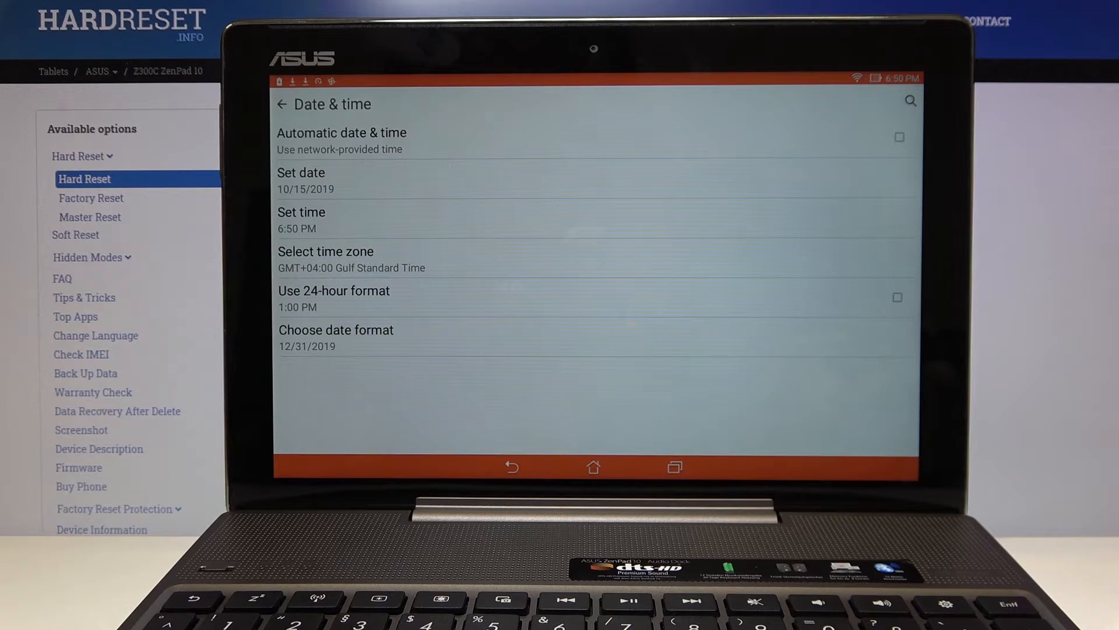
{"action": "mouse_move", "coordinate": [1035, 165]}
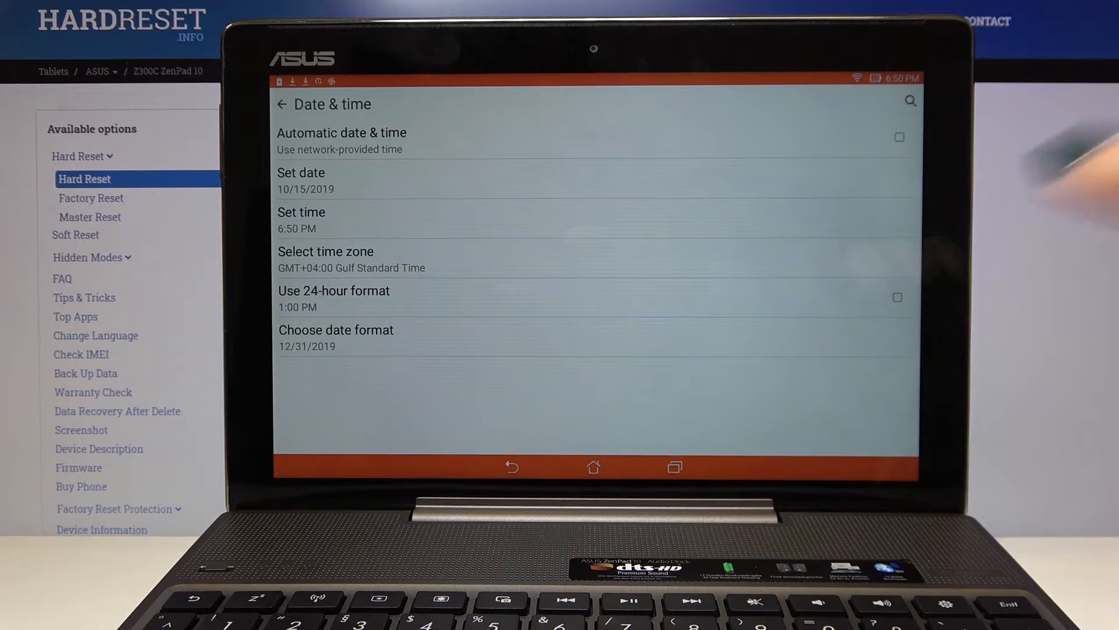
Enable 24-hour format and choose the 2019/12/31 date format.
{"action": "left_click", "coordinate": [898, 297]}
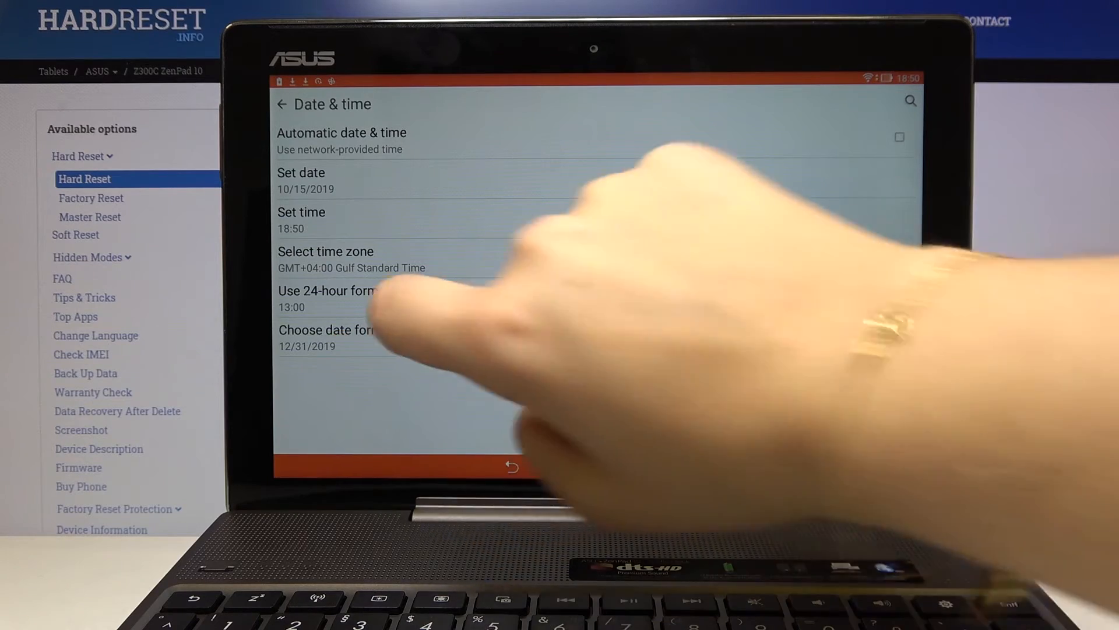
{"action": "left_click", "coordinate": [336, 329]}
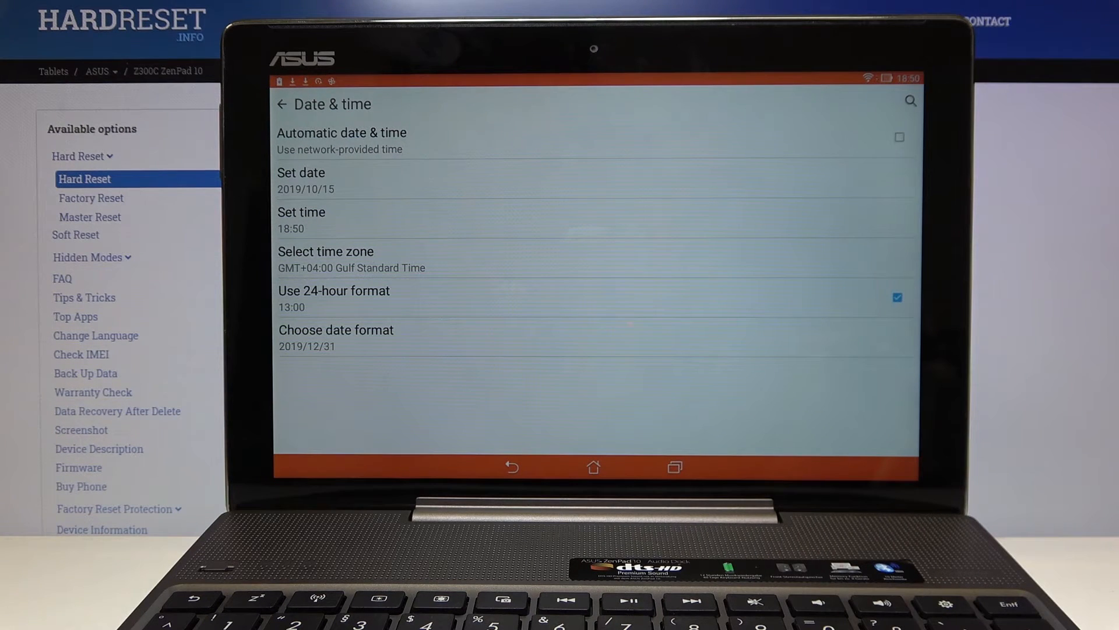
Re-enable Automatic date & time and go back to the home screen.
{"action": "left_click", "coordinate": [899, 136]}
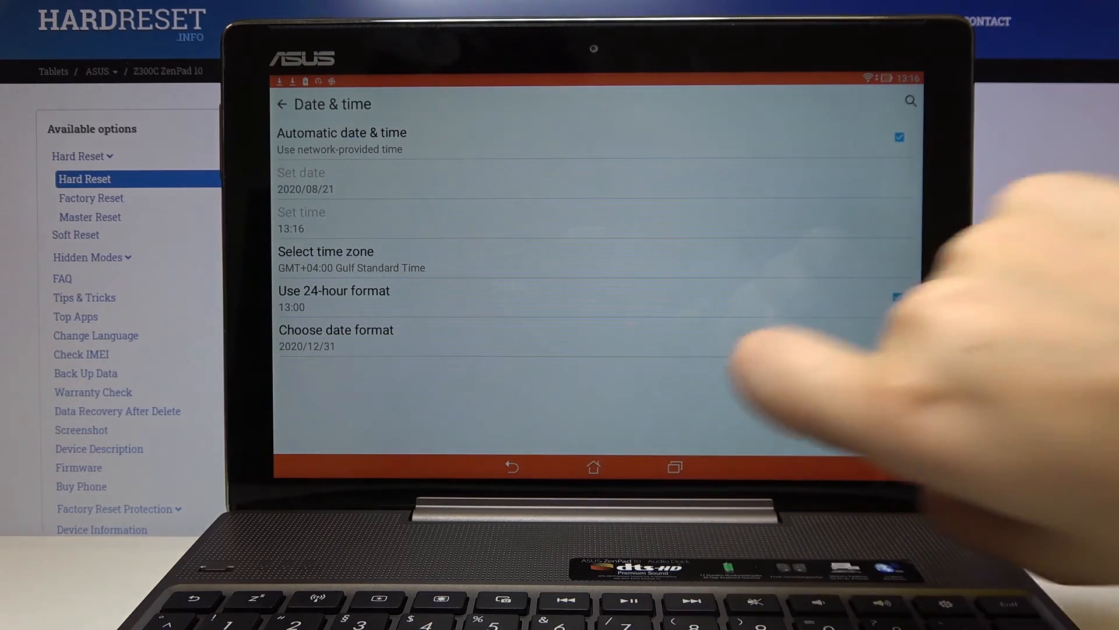
{"action": "left_click", "coordinate": [593, 467]}
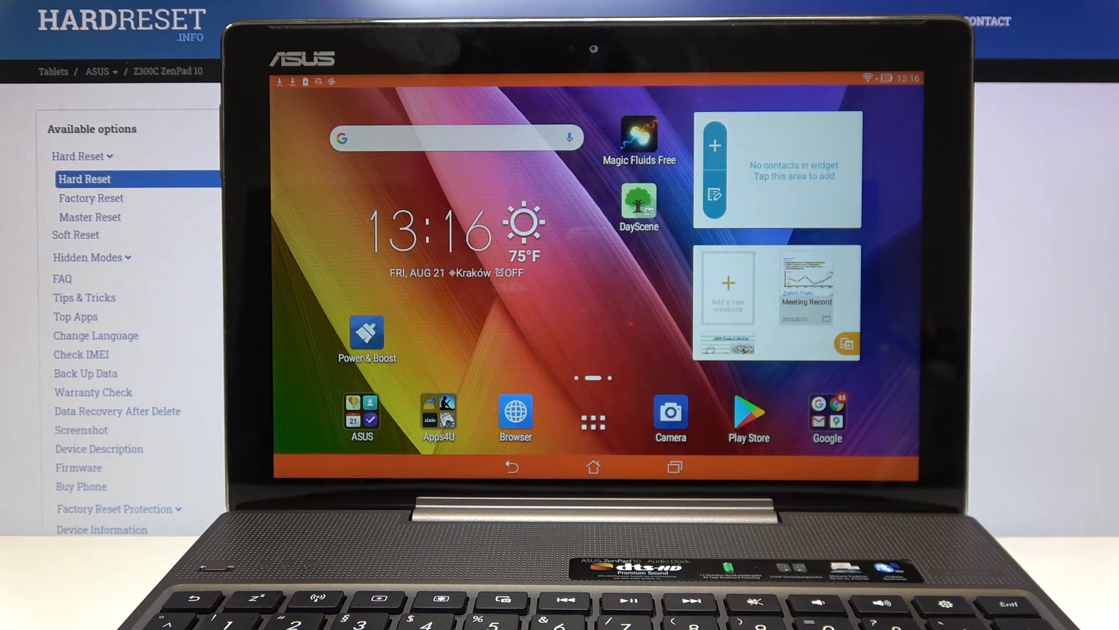